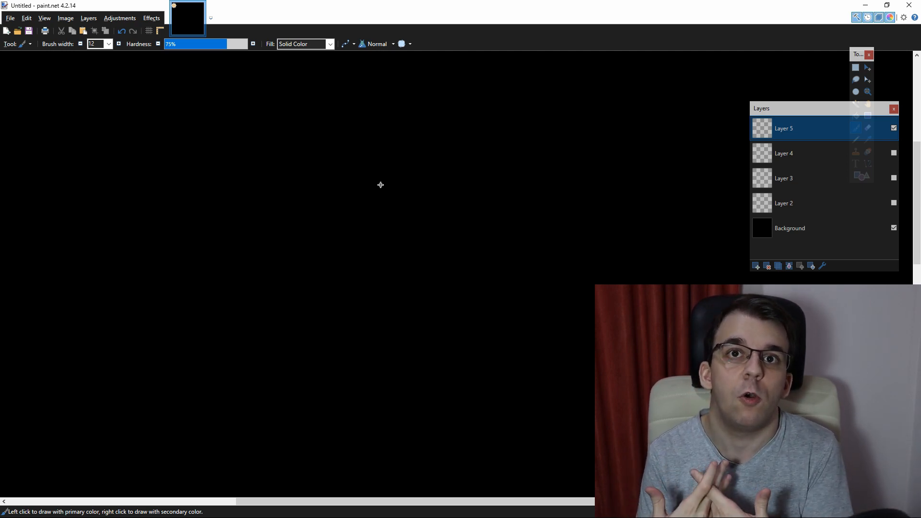
pyautogui.moveTo(473, 181)
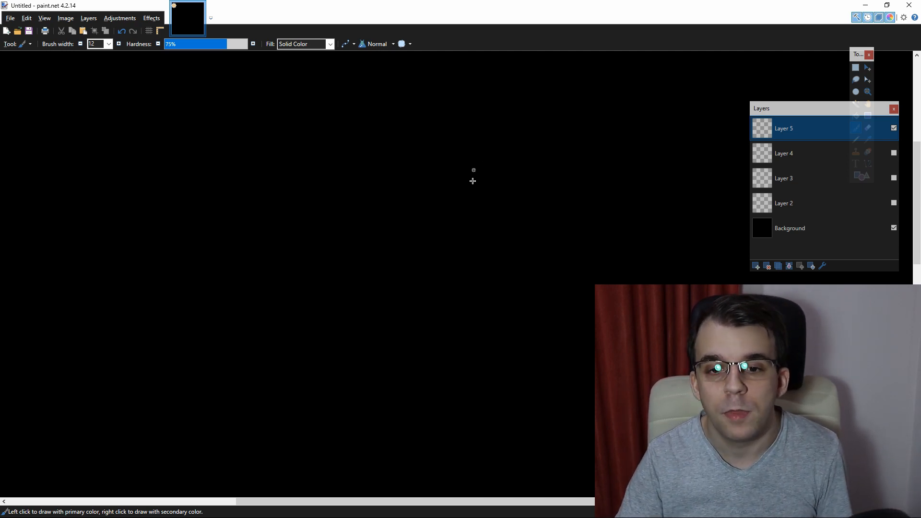
pyautogui.moveTo(113, 128)
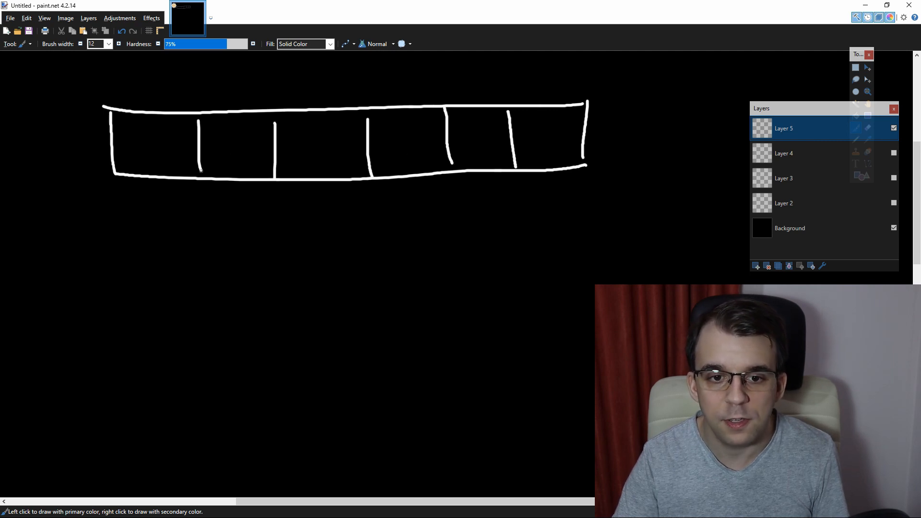
pyautogui.moveTo(371, 285)
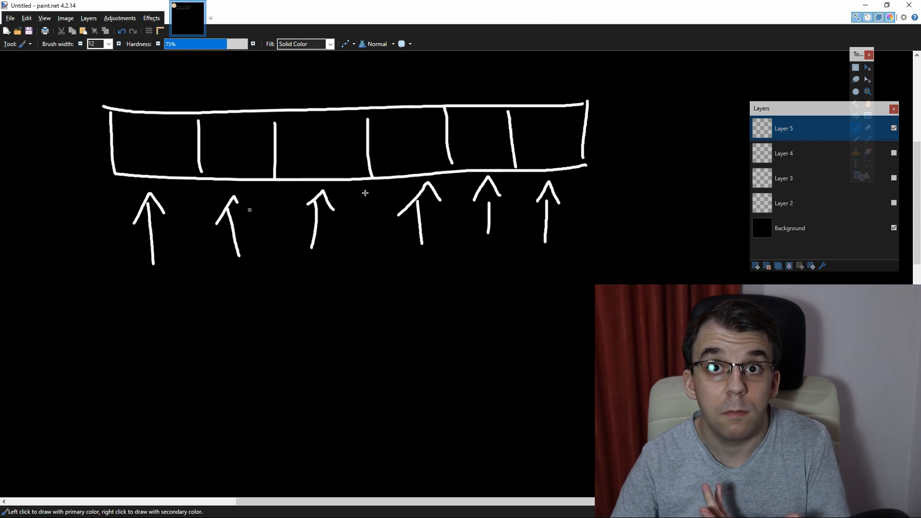
pyautogui.moveTo(548, 108)
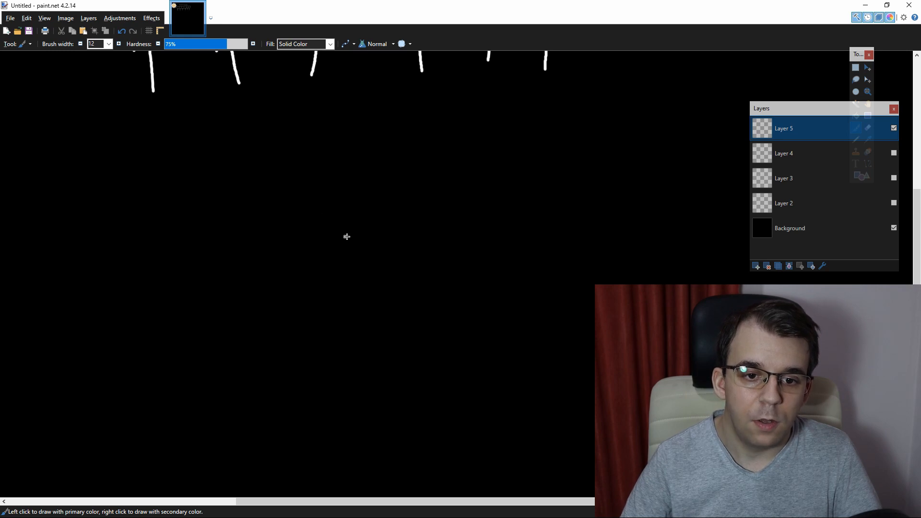
pyautogui.moveTo(293, 222)
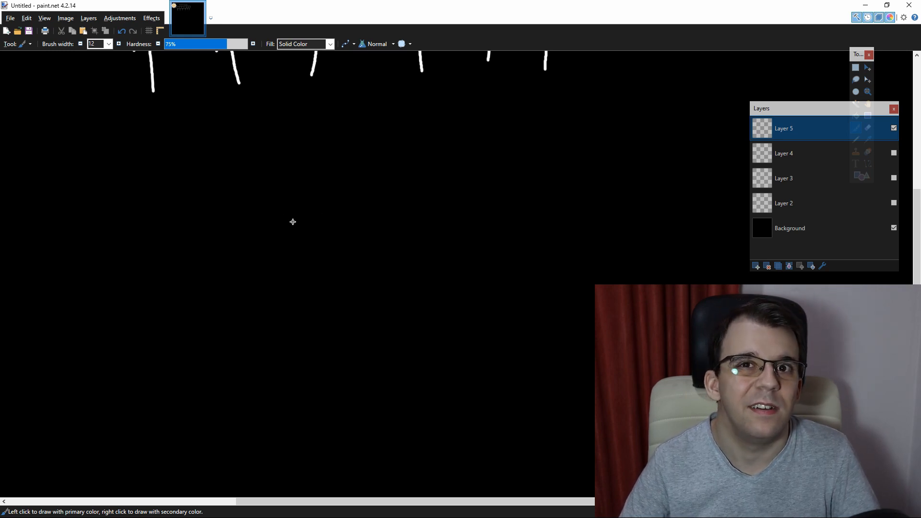
pyautogui.moveTo(222, 187)
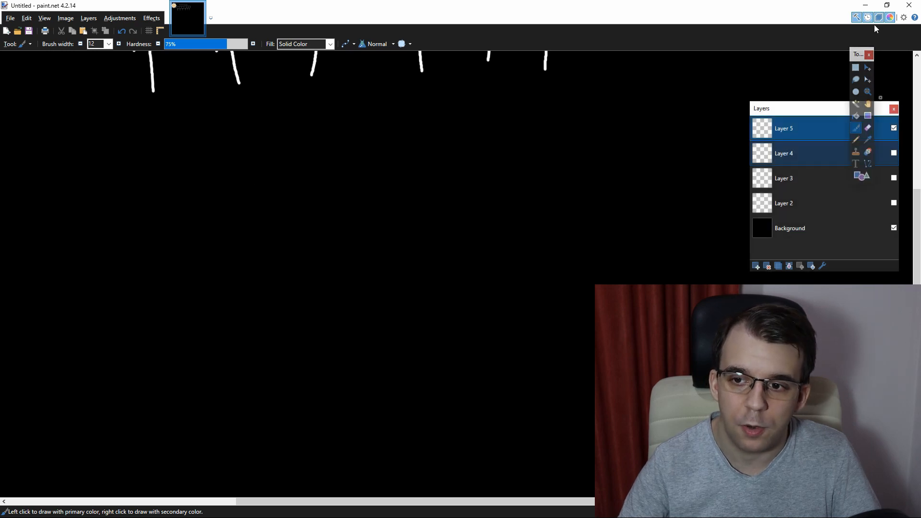
# - Type the word 'mails' onto the canvas below the arrows
pyautogui.write('ma')
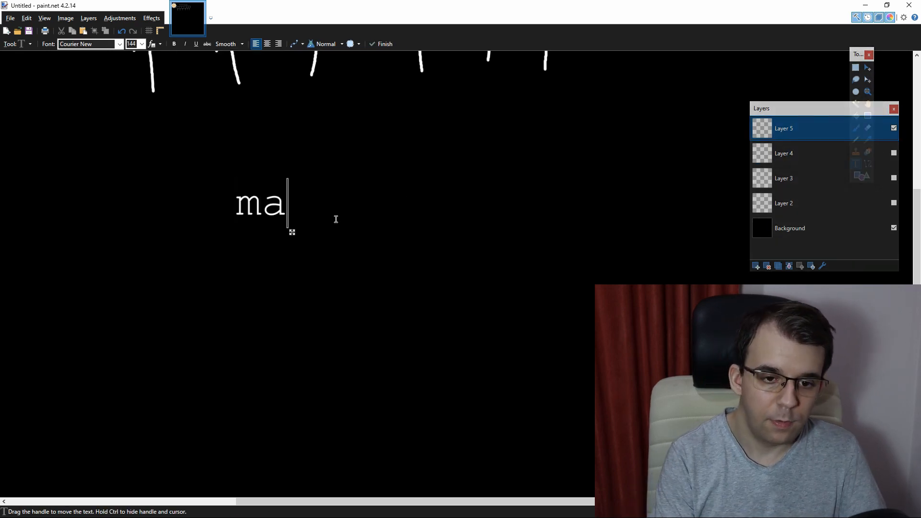
pyautogui.write('ils')
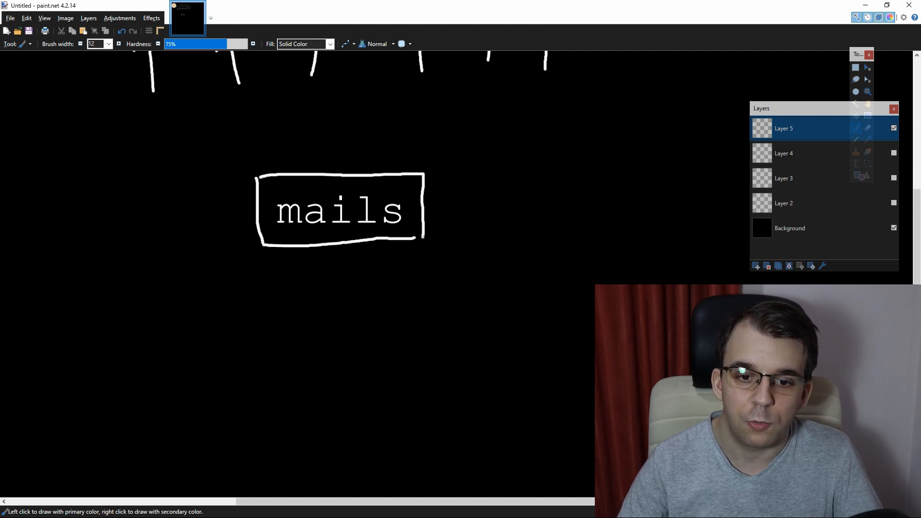
pyautogui.moveTo(279, 157)
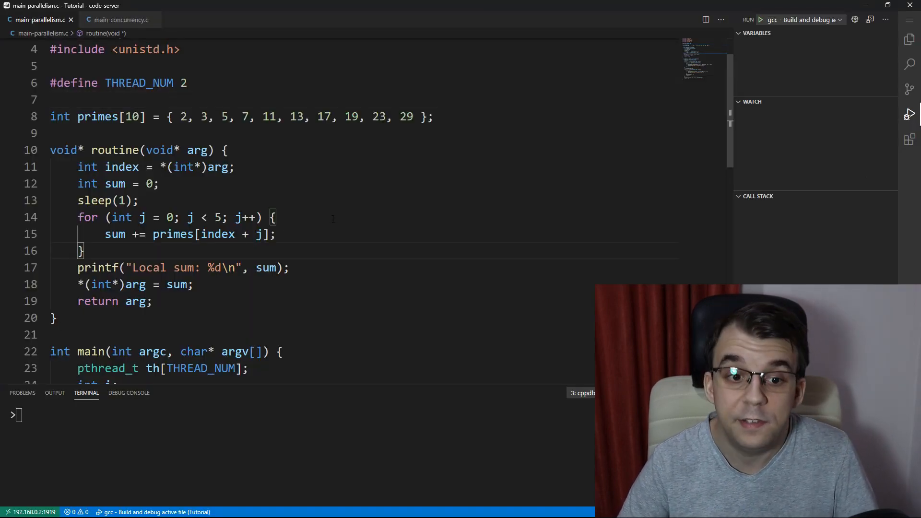
pyautogui.scroll(3)
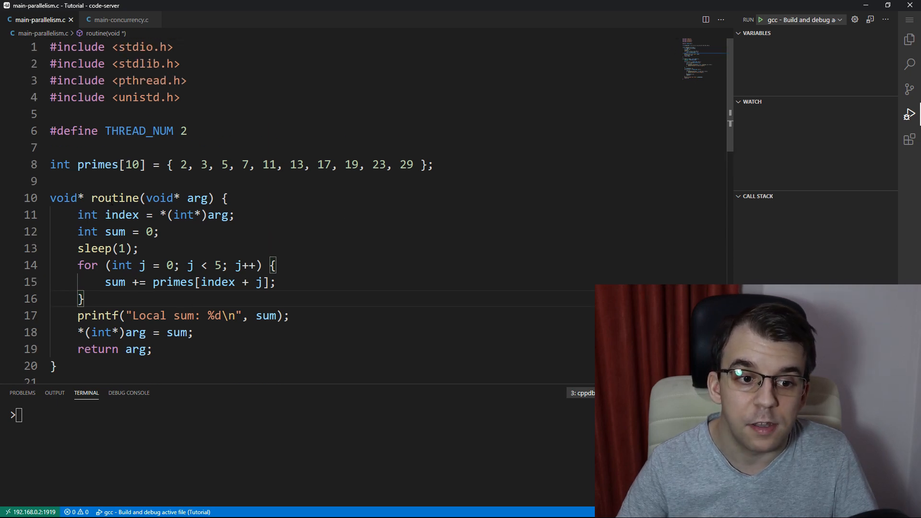
pyautogui.doubleClick(96, 164)
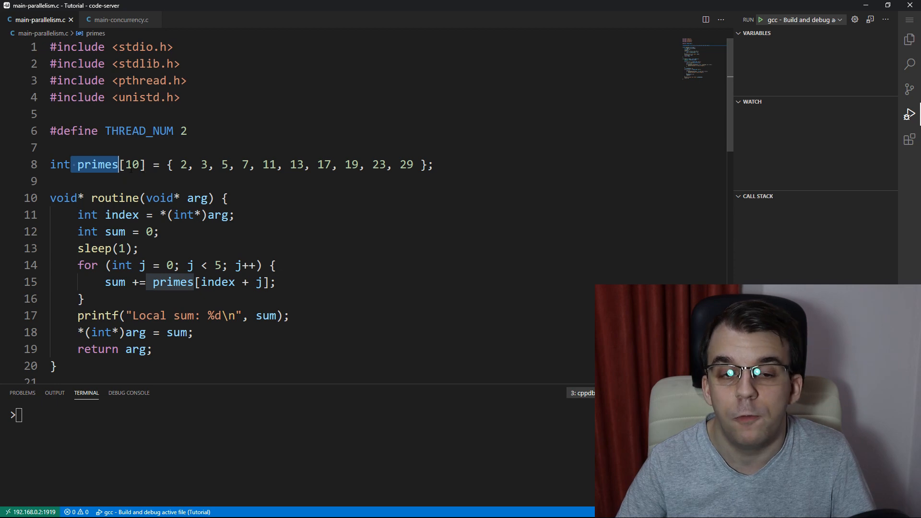
pyautogui.scroll(-3)
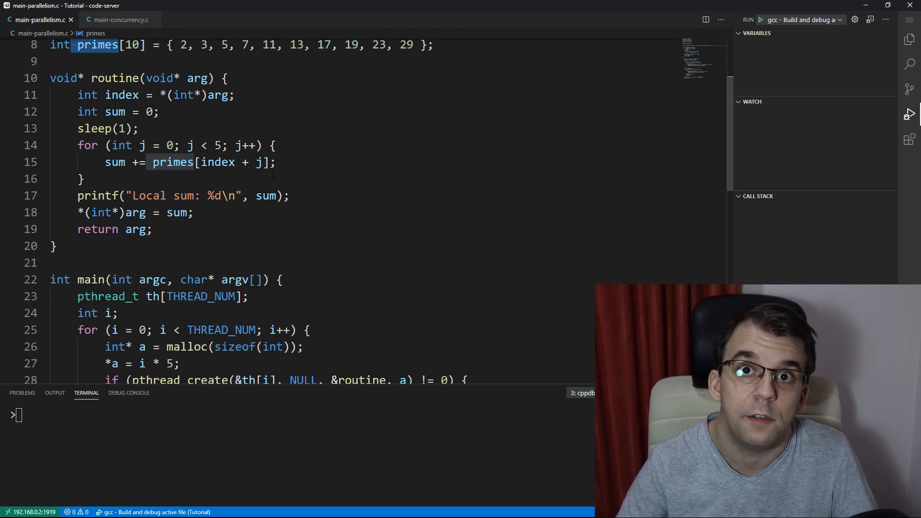
pyautogui.scroll(-3)
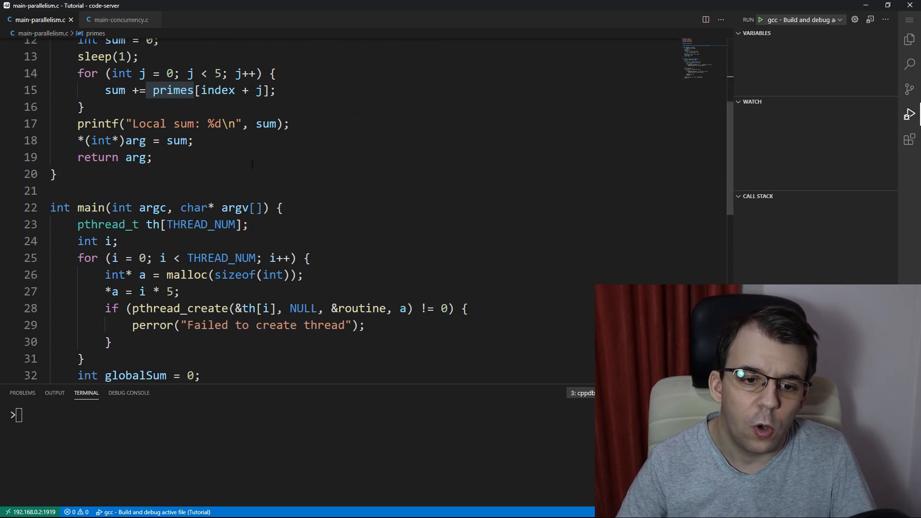
pyautogui.scroll(3)
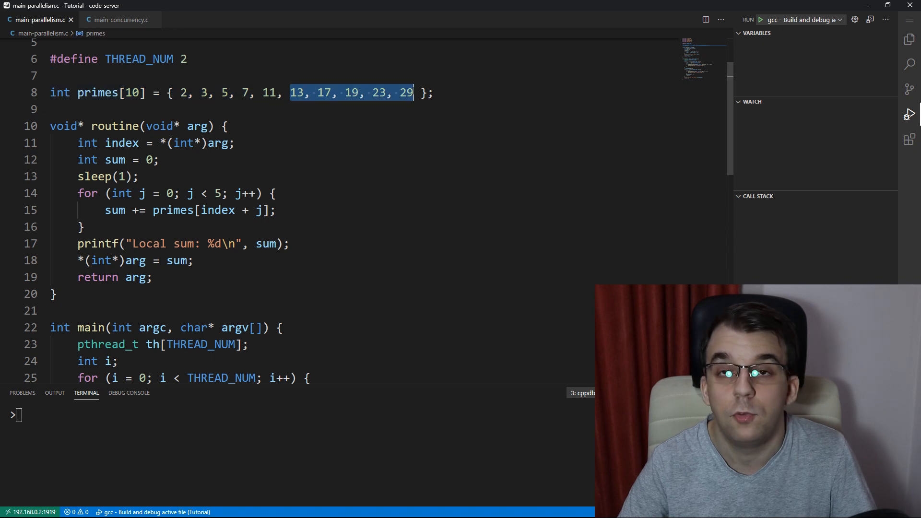
pyautogui.moveTo(355, 193)
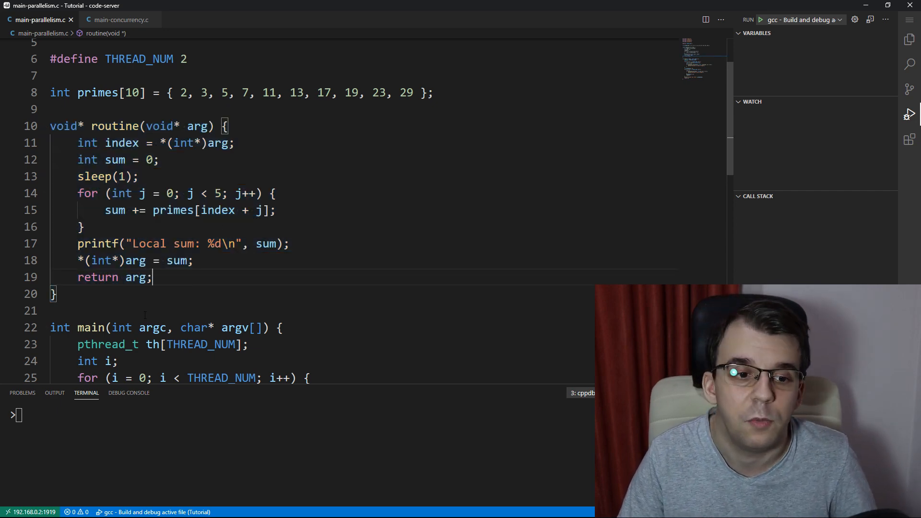
# - Review the parallel-sum terminal output: local sums 28 and 101, global sum 129
pyautogui.scroll(-3)
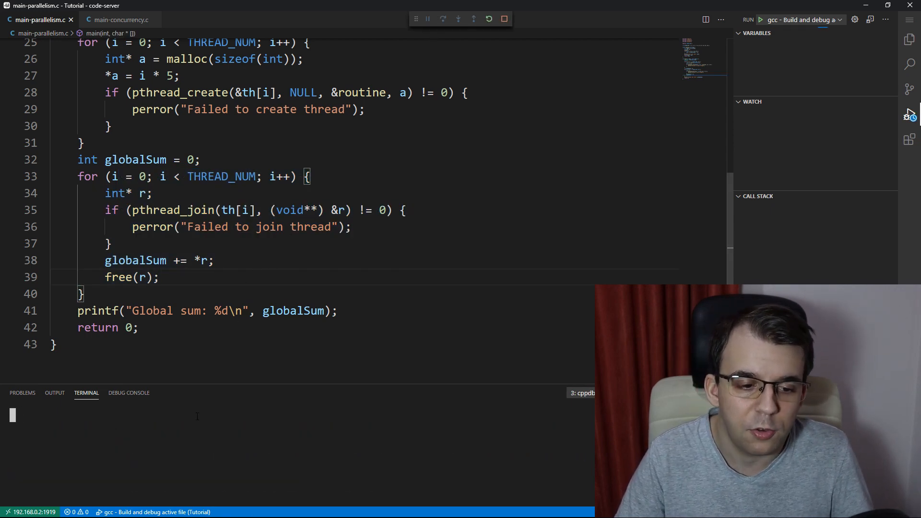
pyautogui.click(504, 18)
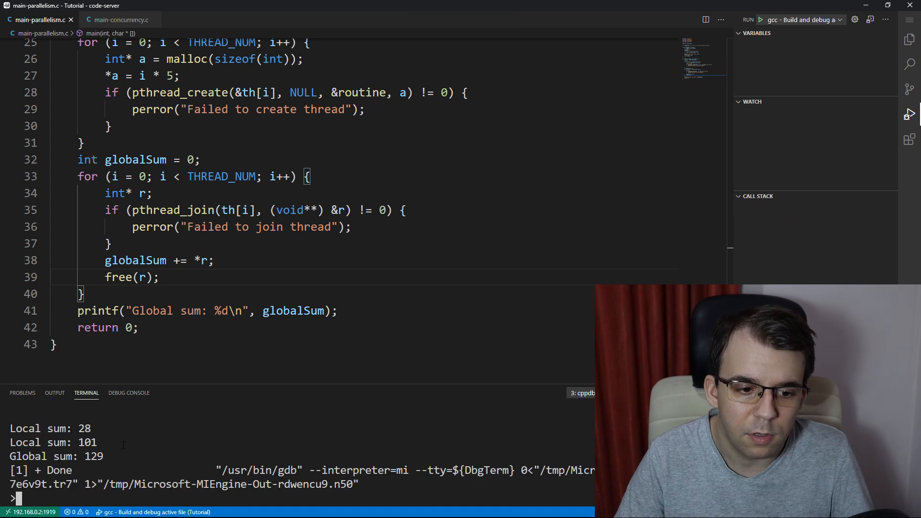
pyautogui.doubleClick(93, 457)
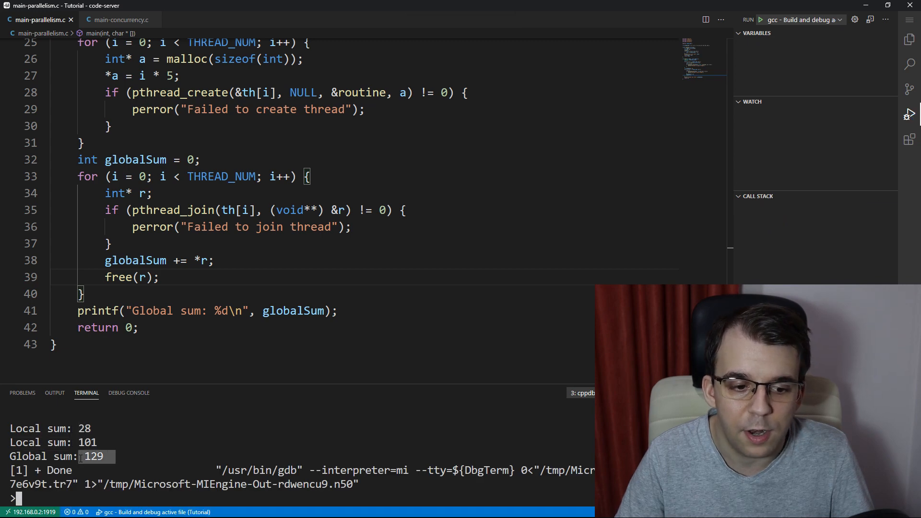
pyautogui.scroll(3)
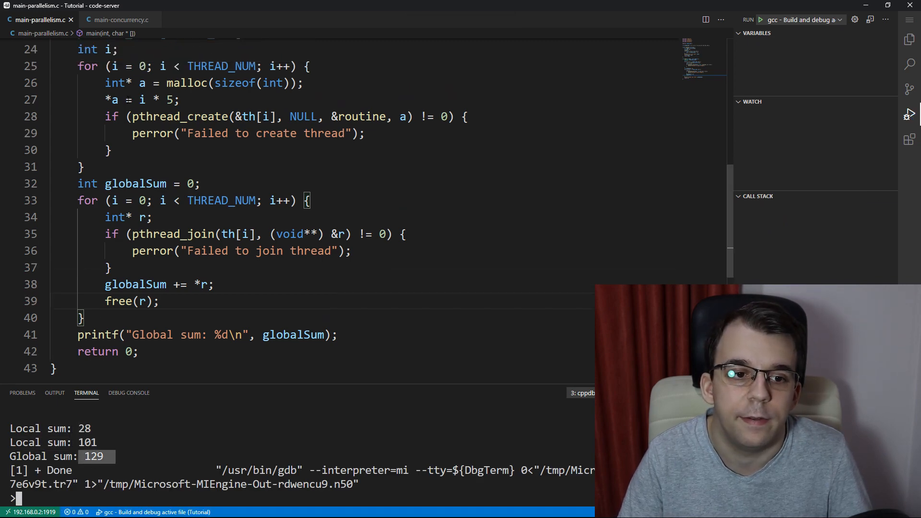
pyautogui.scroll(3)
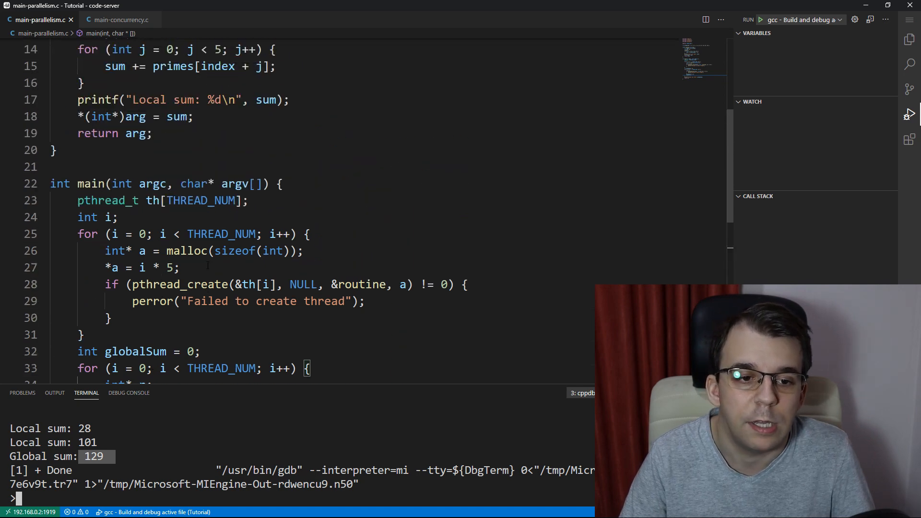
pyautogui.scroll(3)
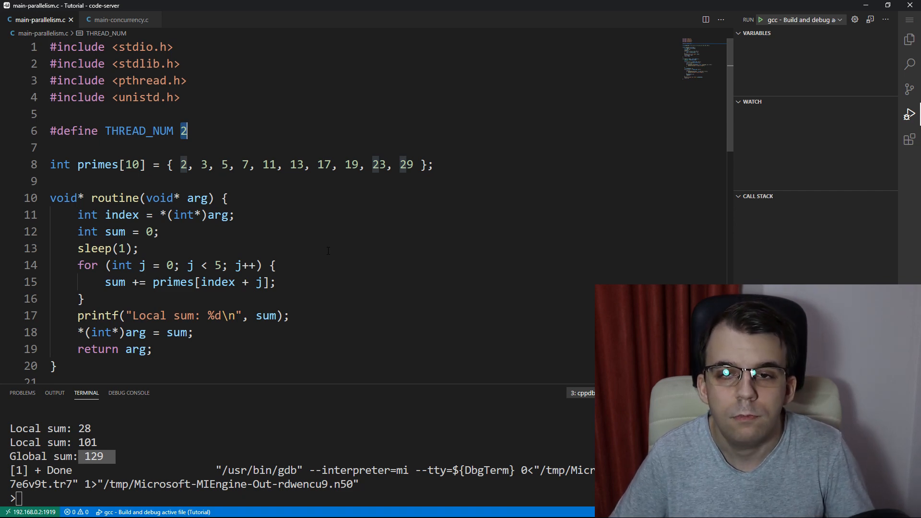
# - Switch the editor to main-concurrency.c
pyautogui.click(119, 19)
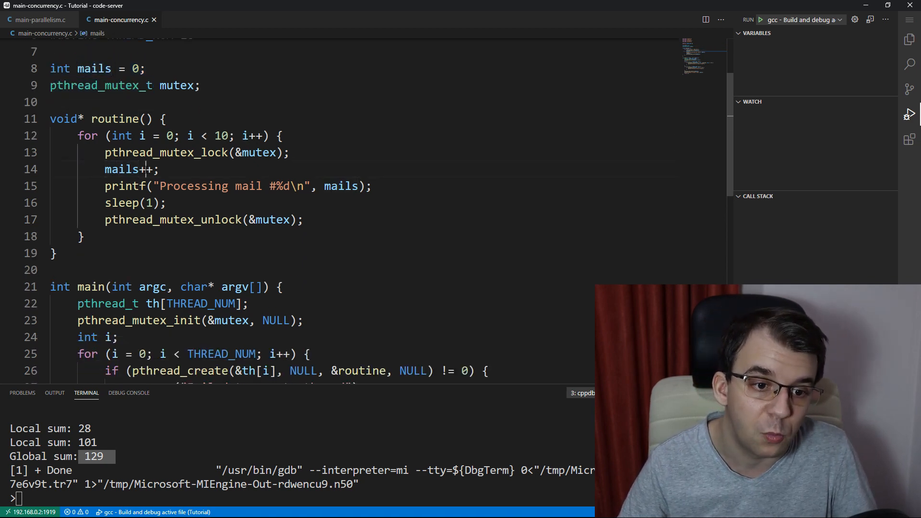
# - Run the mutex mail counter through 'Processing mail #19', then stop the debug session
pyautogui.click(303, 219)
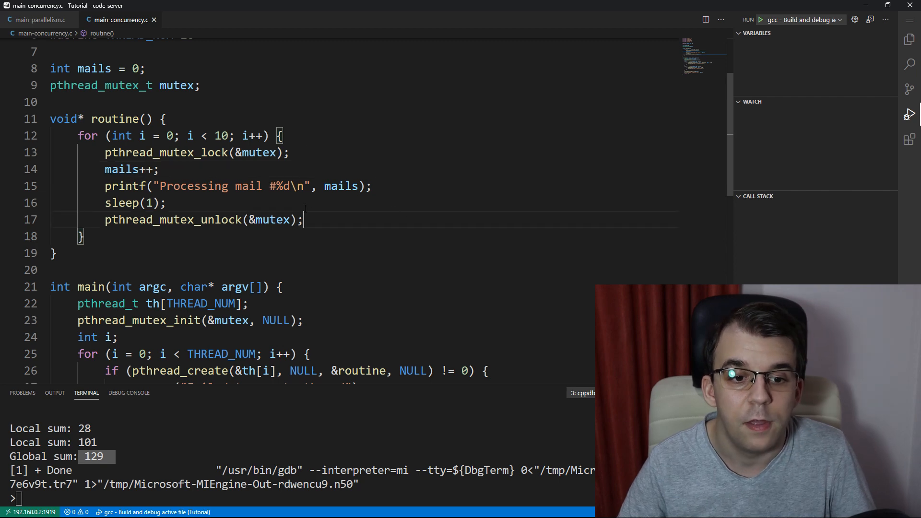
pyautogui.doubleClick(136, 203)
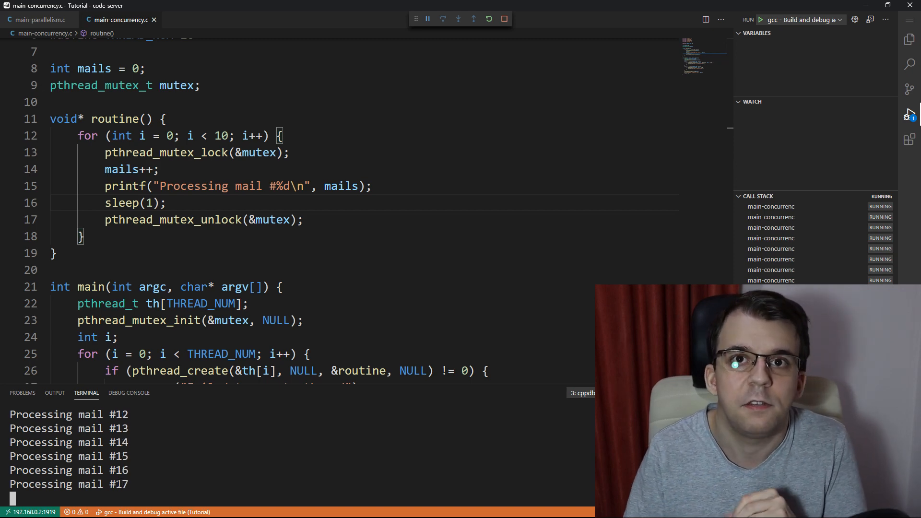
pyautogui.click(504, 19)
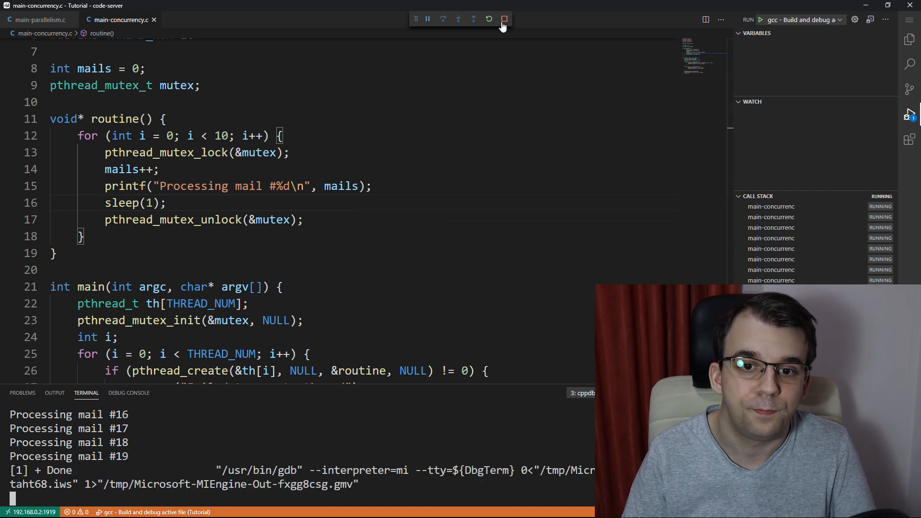
pyautogui.click(504, 18)
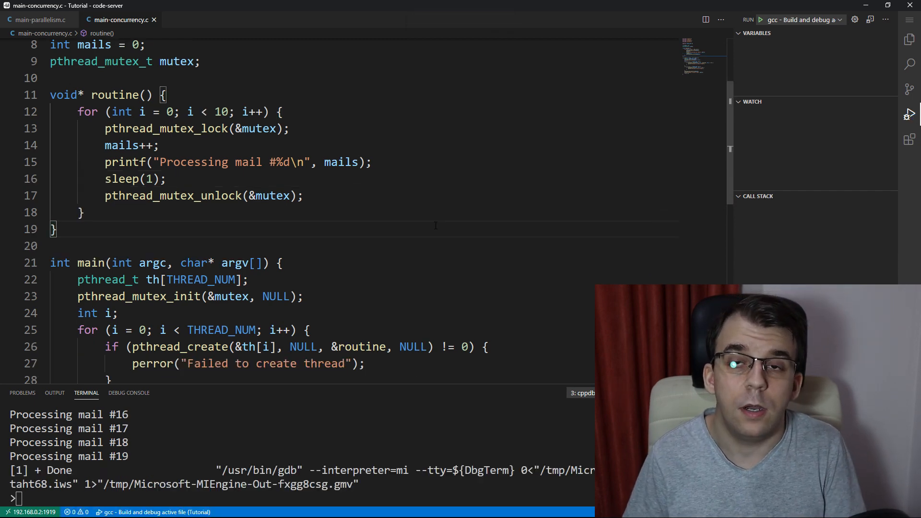